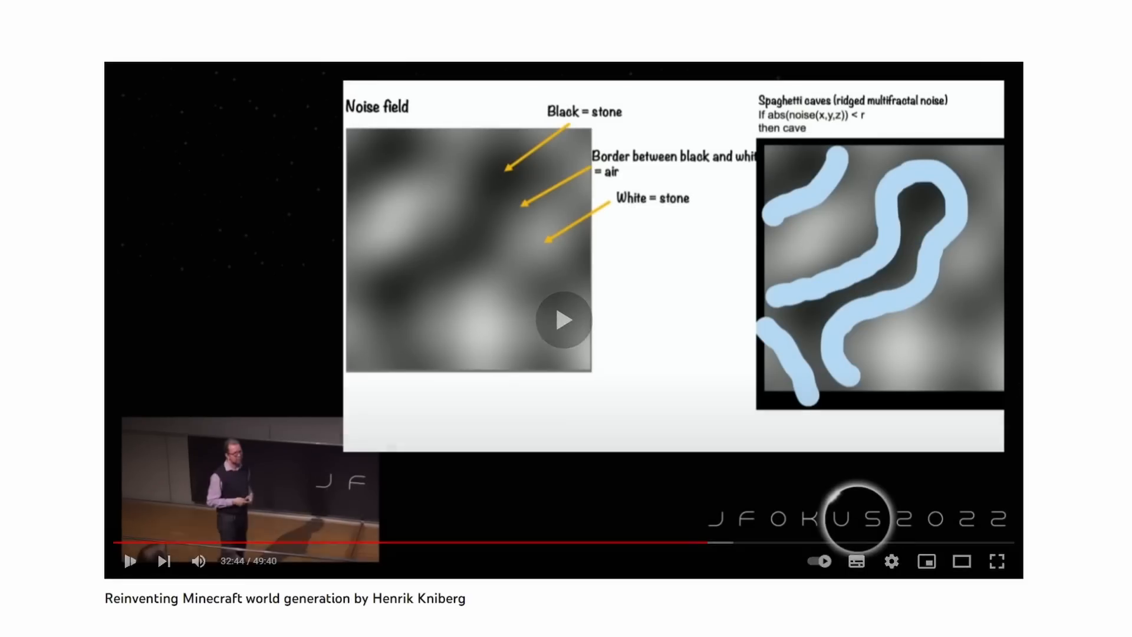
Play Depth Charge and Basic Charge cards to blast a shaft down through the grey asteroid.
{"action": "left_click", "coordinate": [563, 320]}
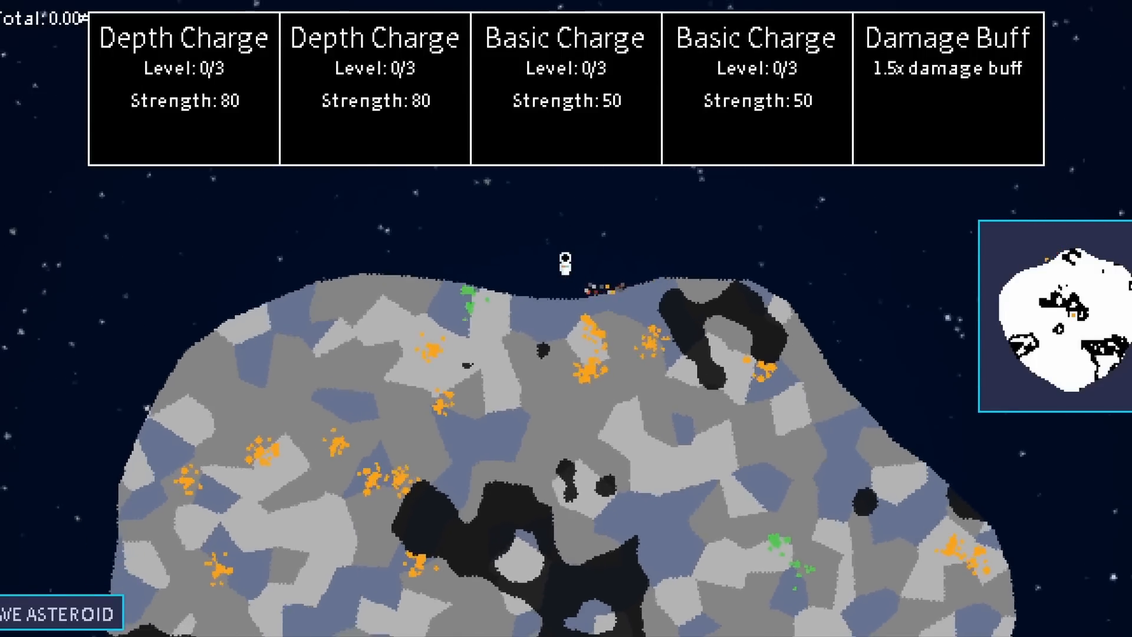
{"action": "left_click", "coordinate": [567, 91]}
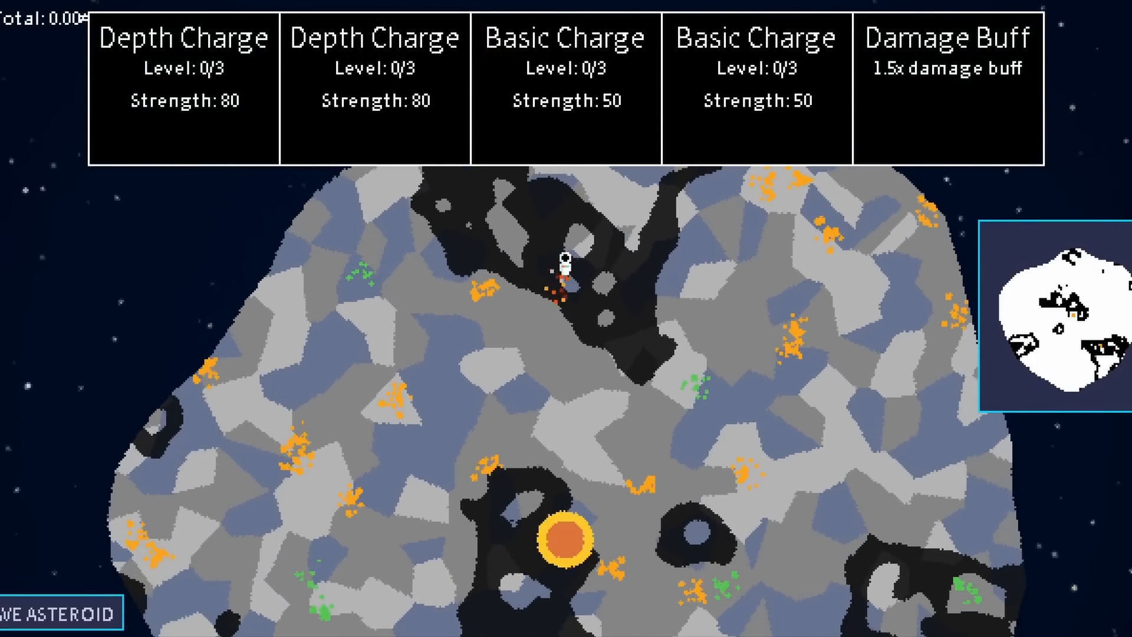
{"action": "left_click", "coordinate": [375, 86]}
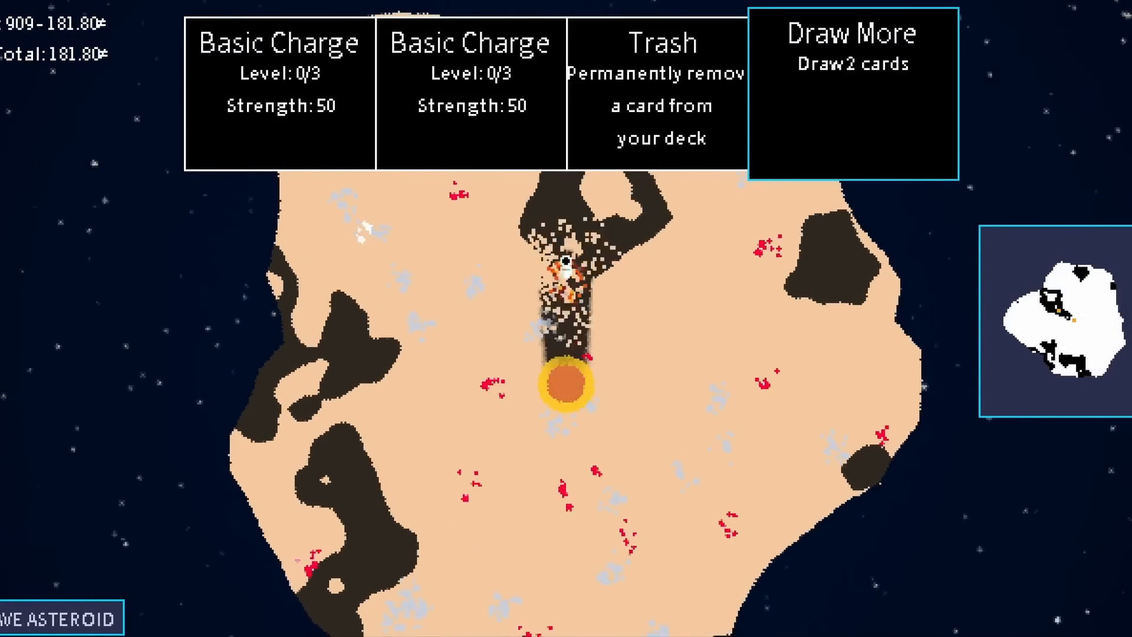
Detonate a charge on the sandy asteroid and travel to the next one with a fresh hand.
{"action": "left_click", "coordinate": [852, 89]}
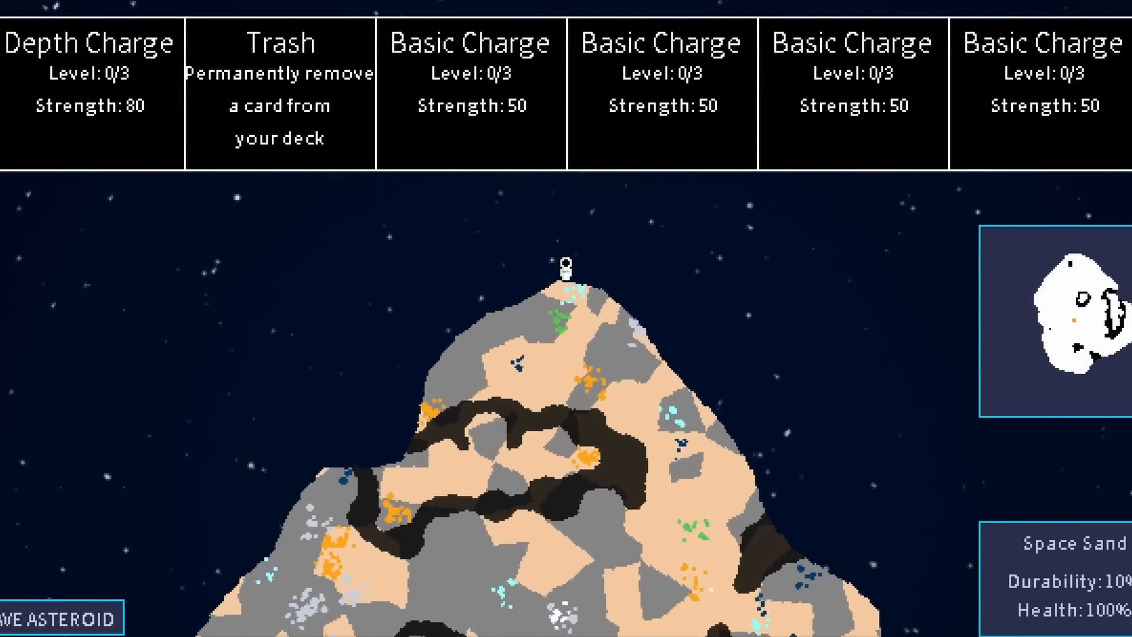